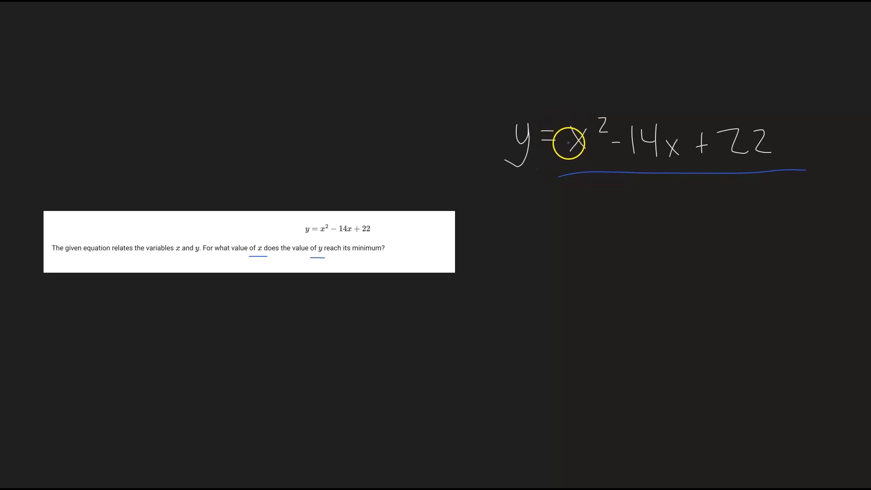
mouse_move(559, 158)
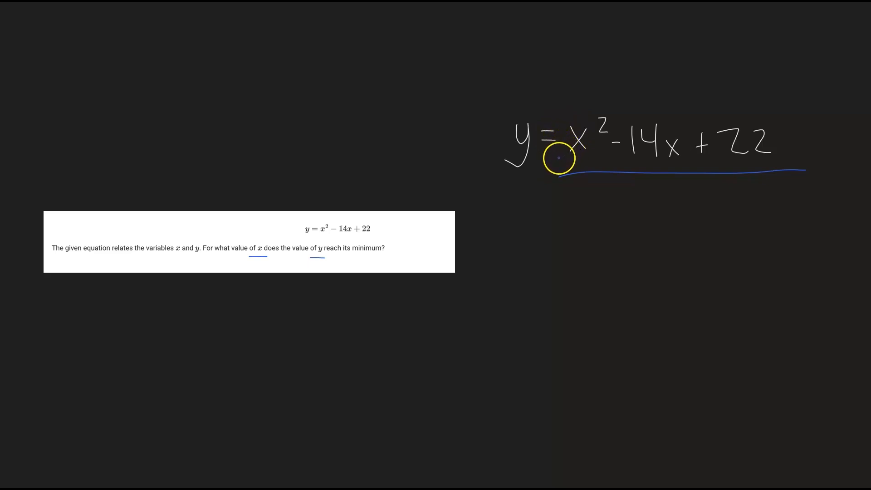
mouse_move(450, 248)
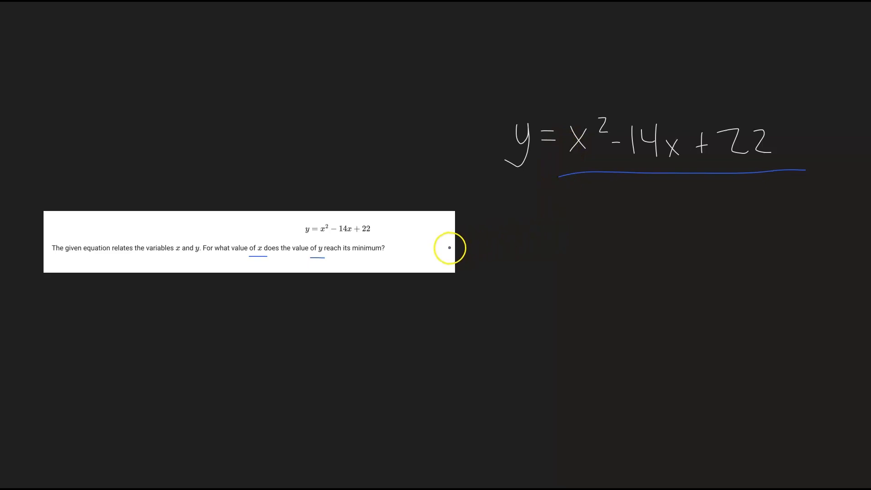
mouse_move(372, 258)
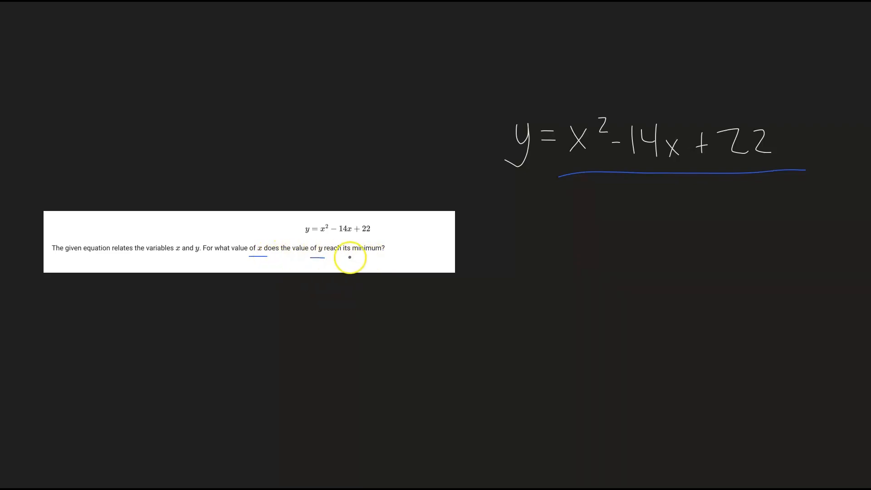
mouse_move(509, 213)
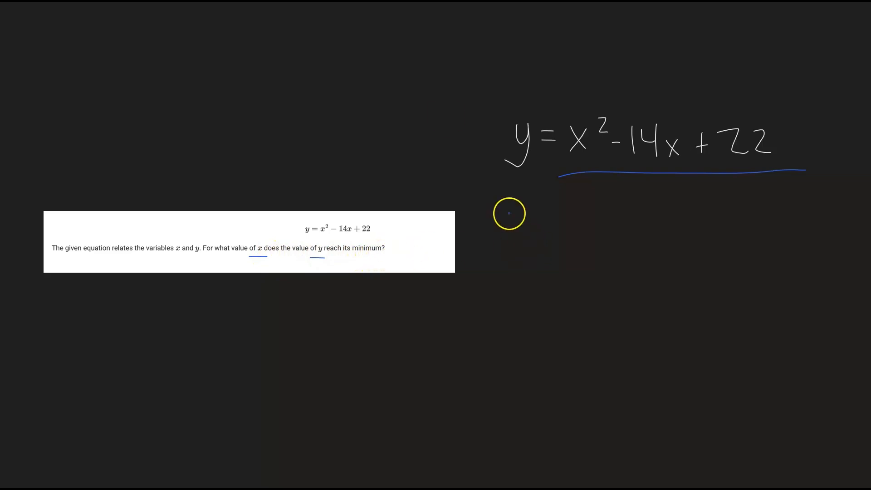
mouse_move(536, 194)
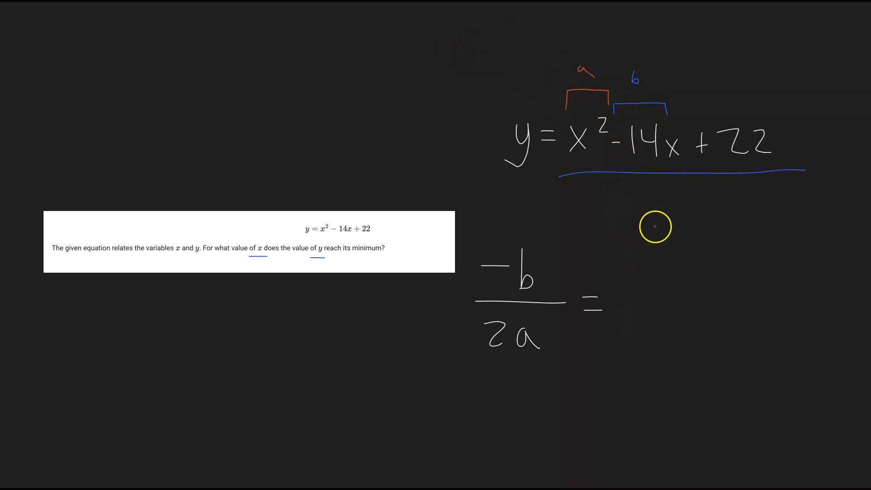
mouse_move(505, 277)
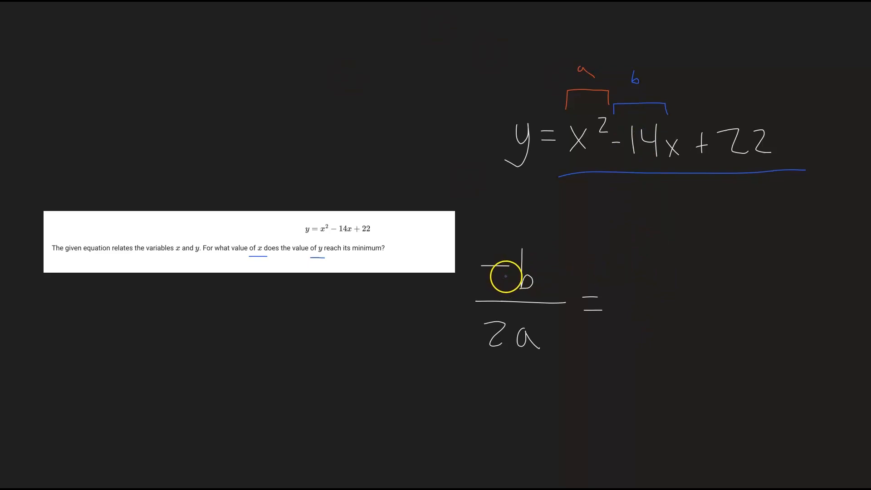
mouse_move(656, 334)
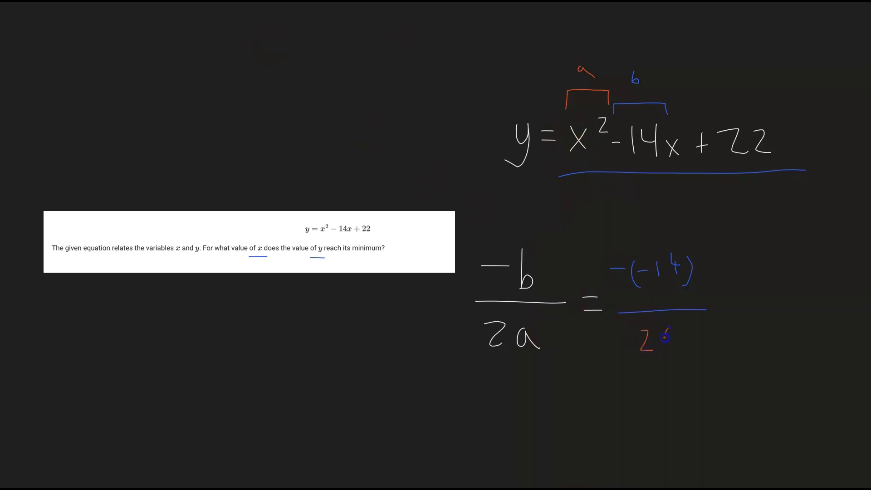